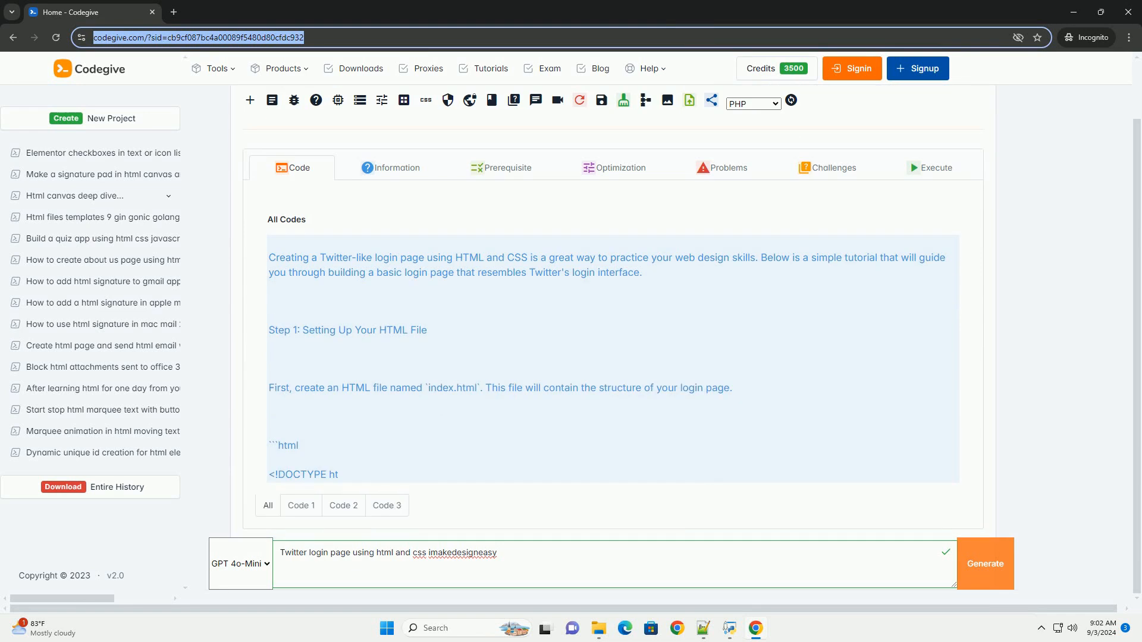
scroll(down, 3)
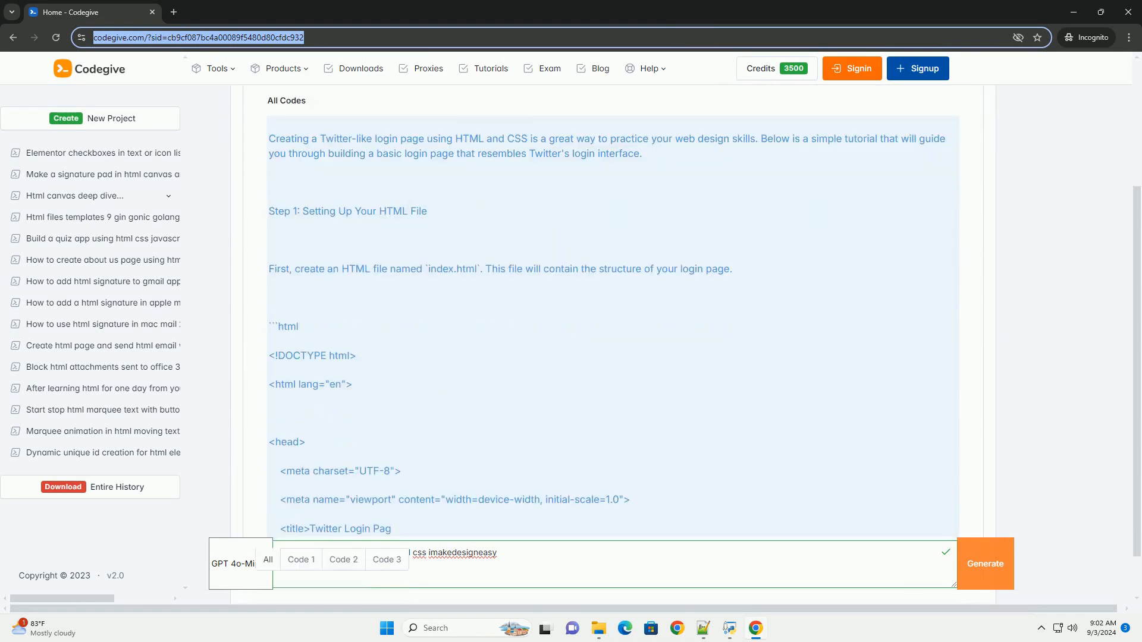
scroll(down, 3)
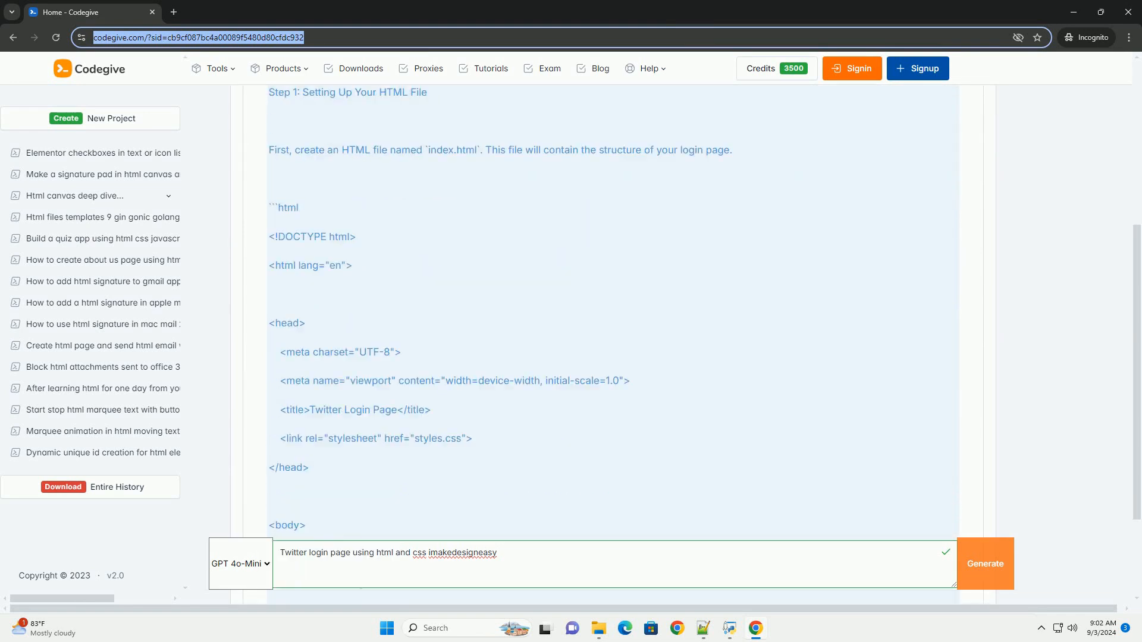
scroll(down, 3)
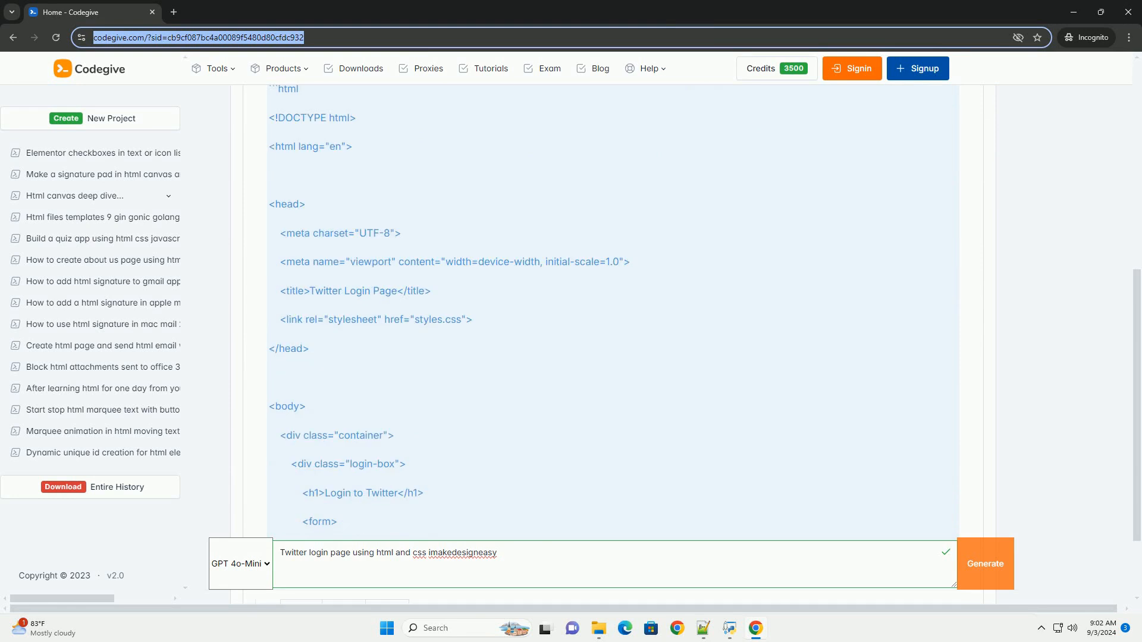
scroll(down, 3)
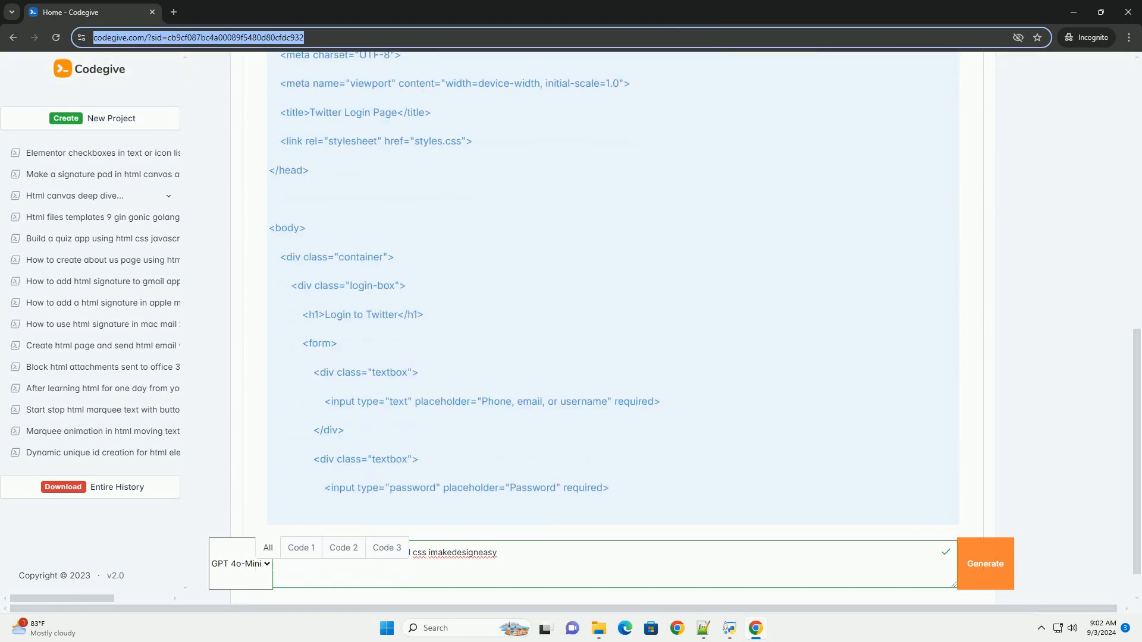
scroll(down, 3)
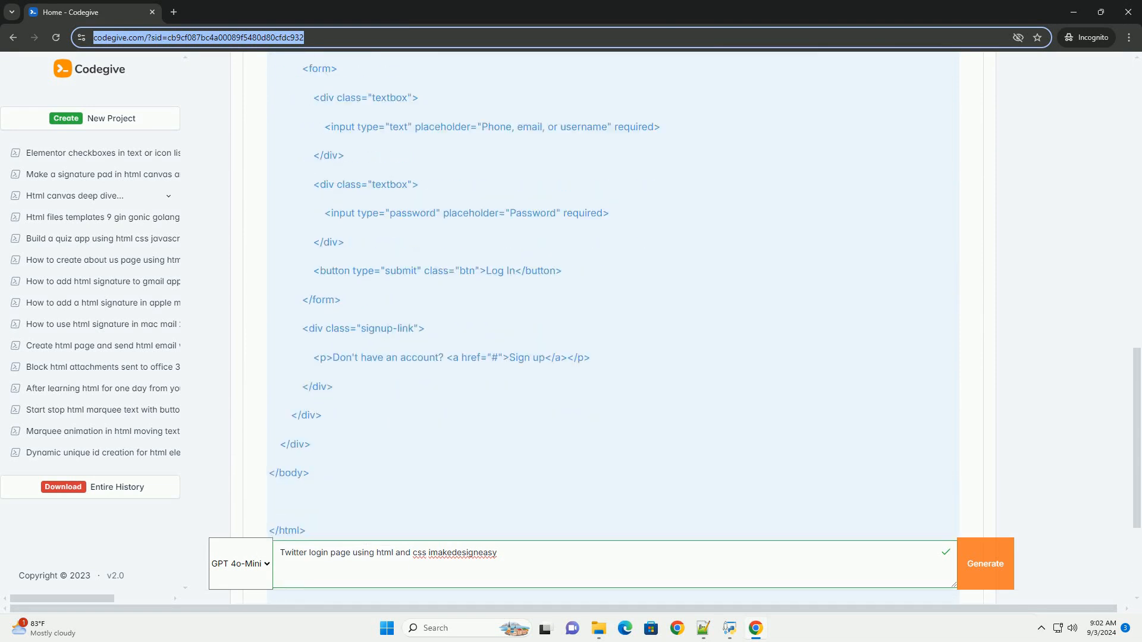
scroll(down, 3)
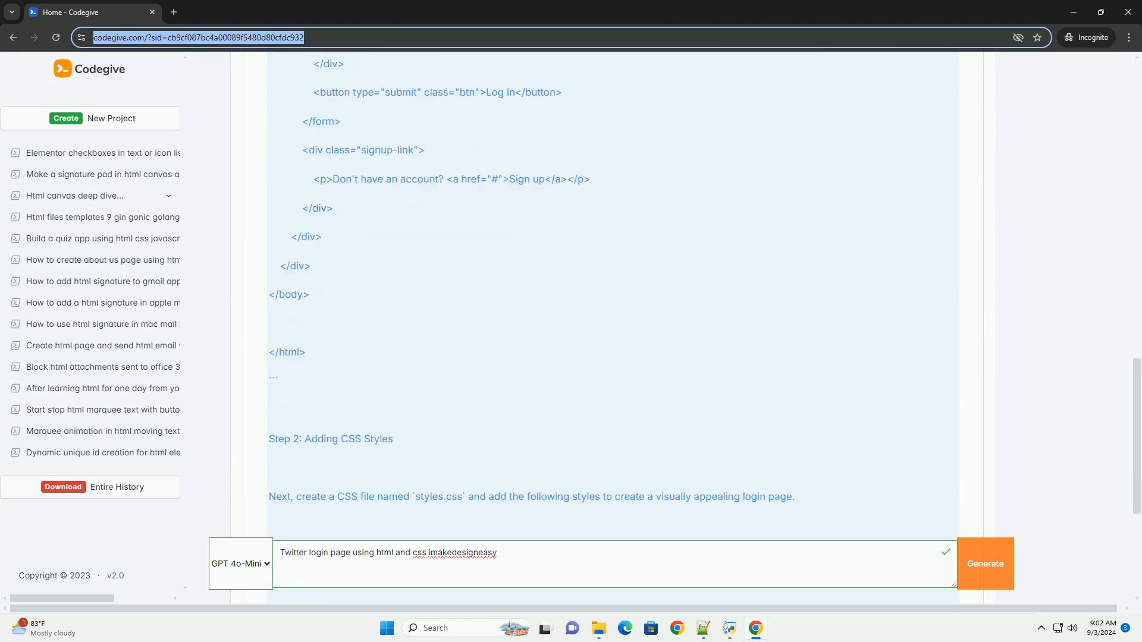
scroll(down, 3)
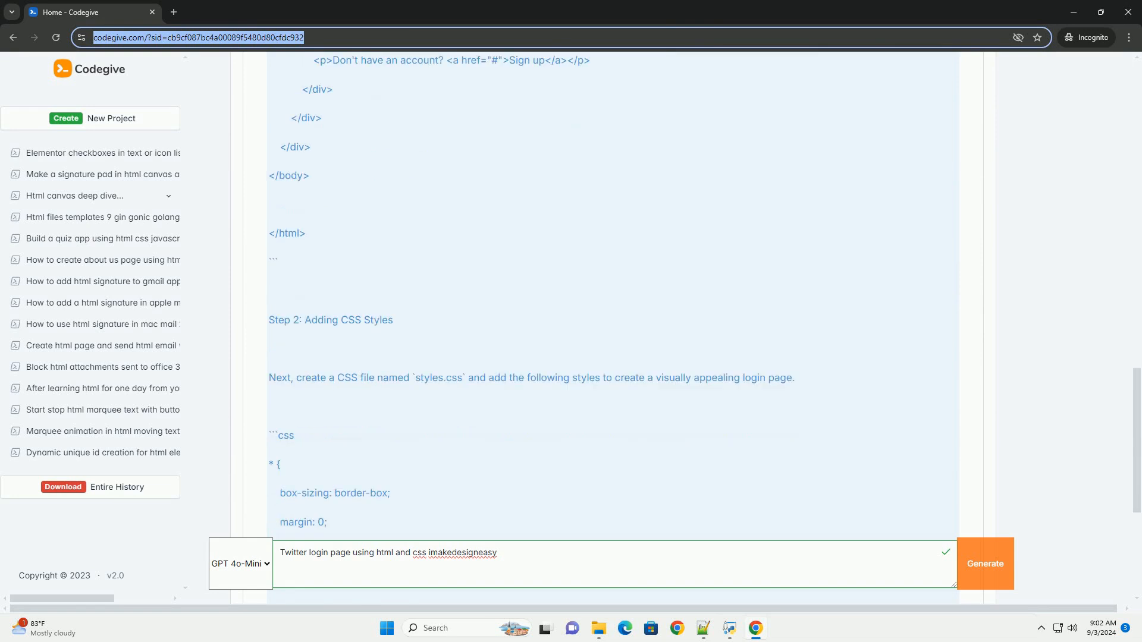
scroll(down, 3)
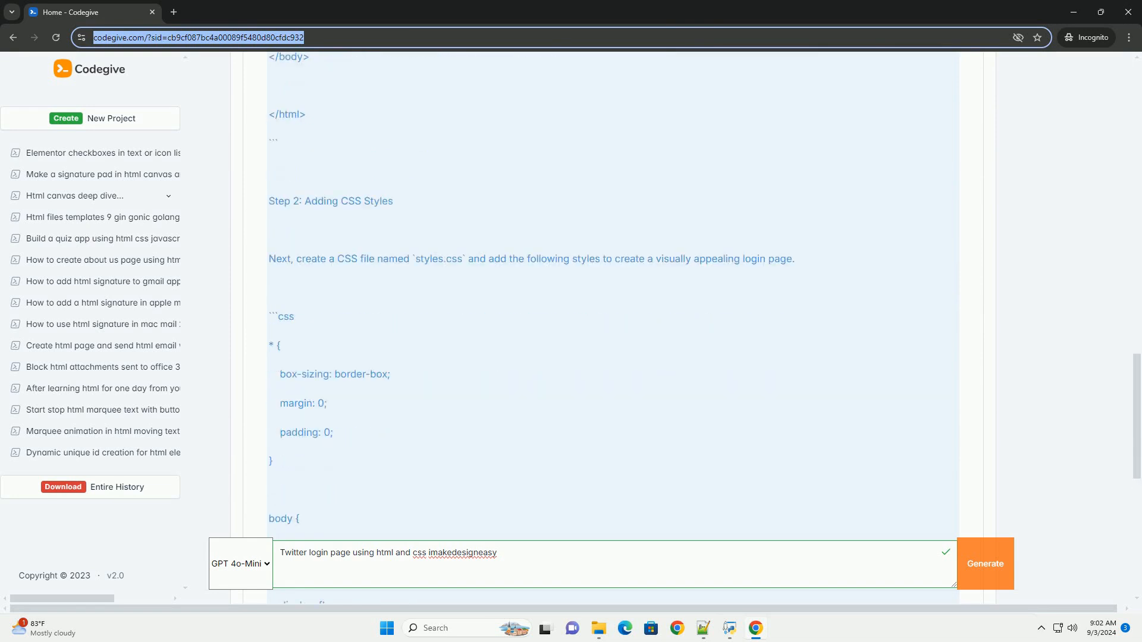
scroll(down, 3)
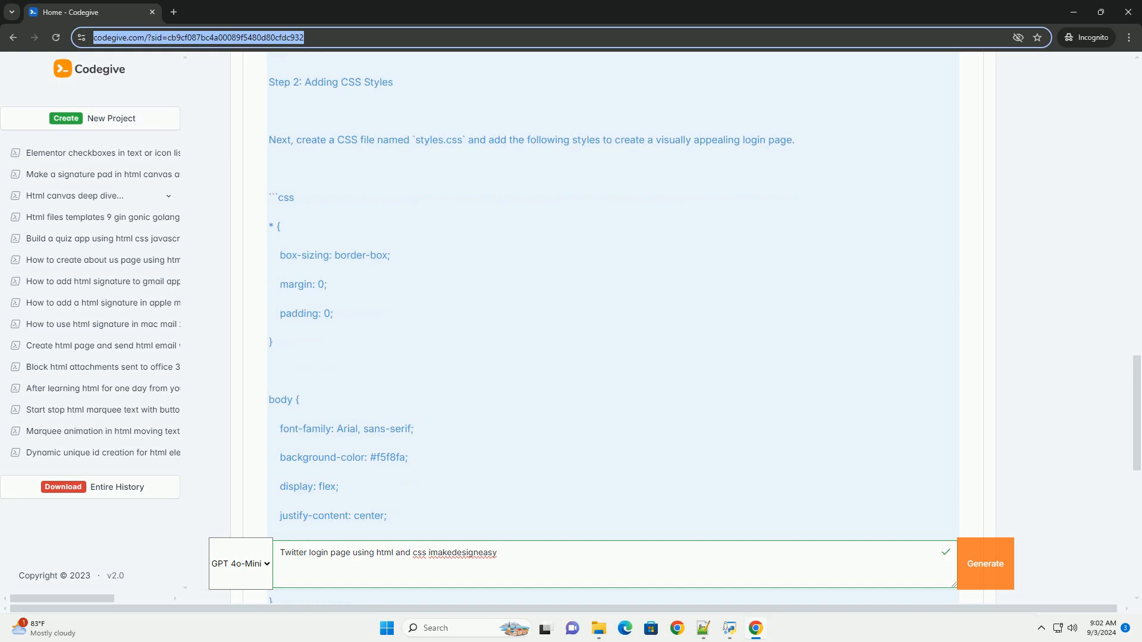
scroll(down, 3)
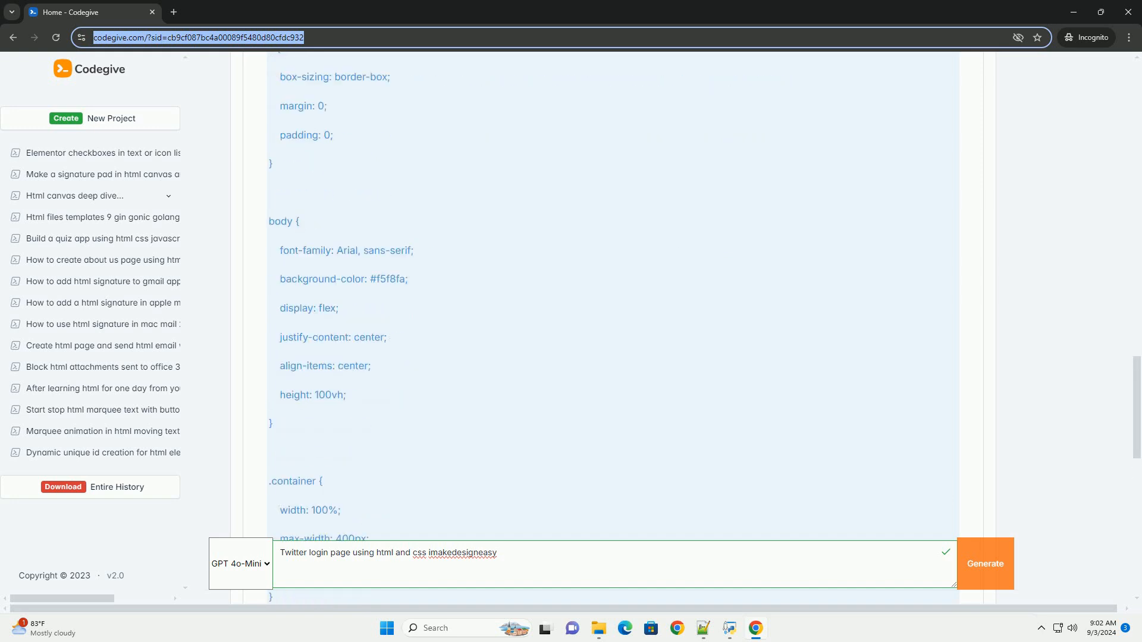
scroll(down, 3)
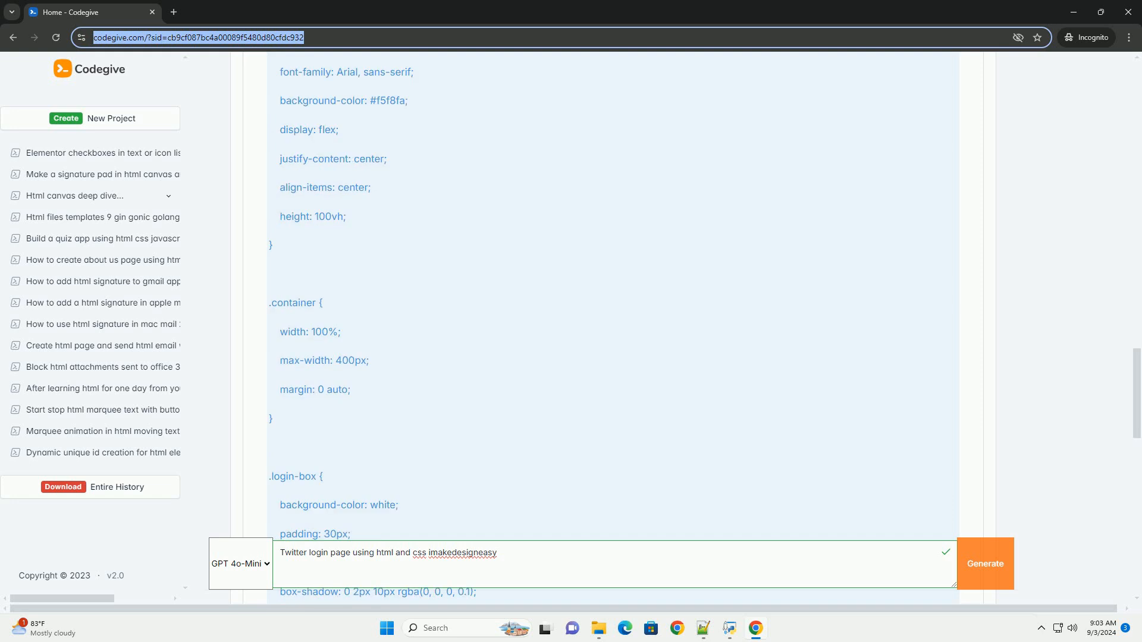
scroll(down, 3)
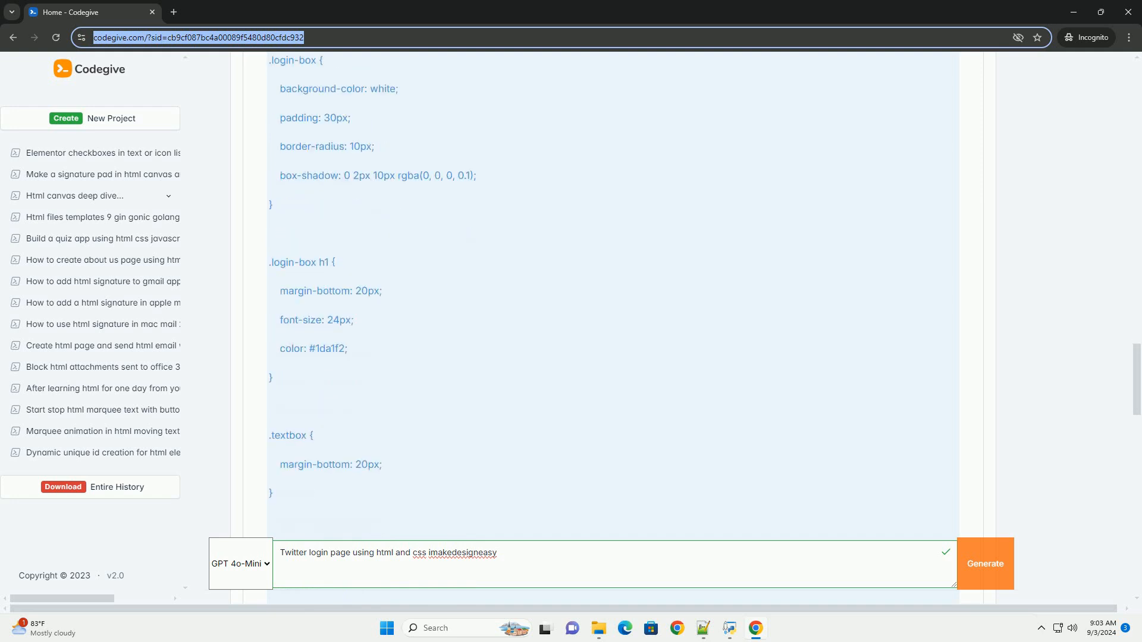
scroll(down, 3)
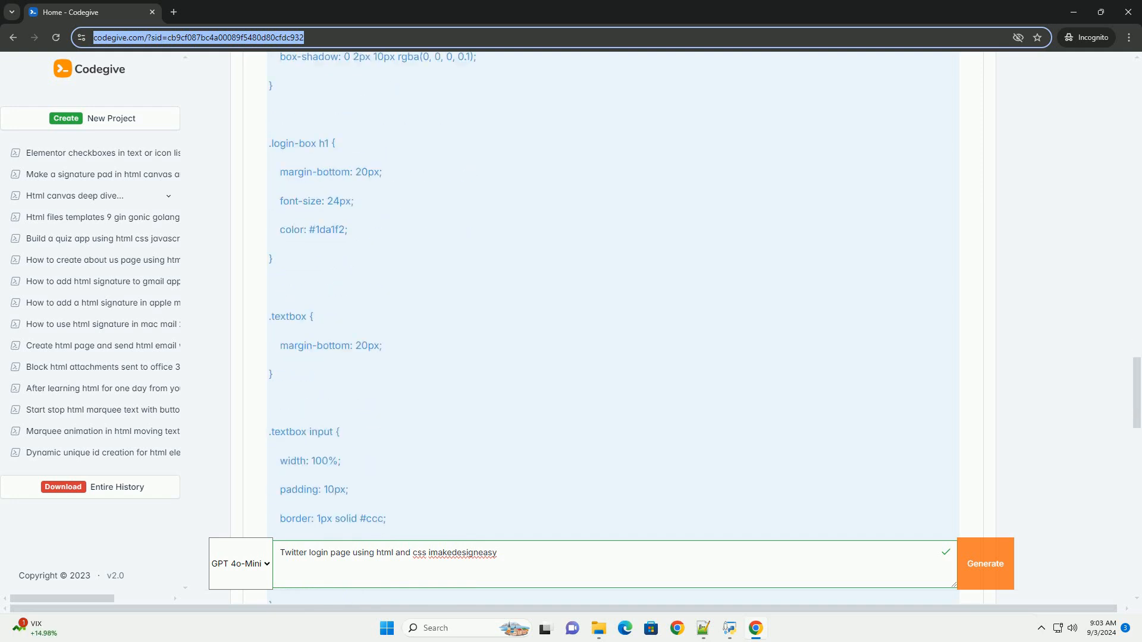
scroll(down, 3)
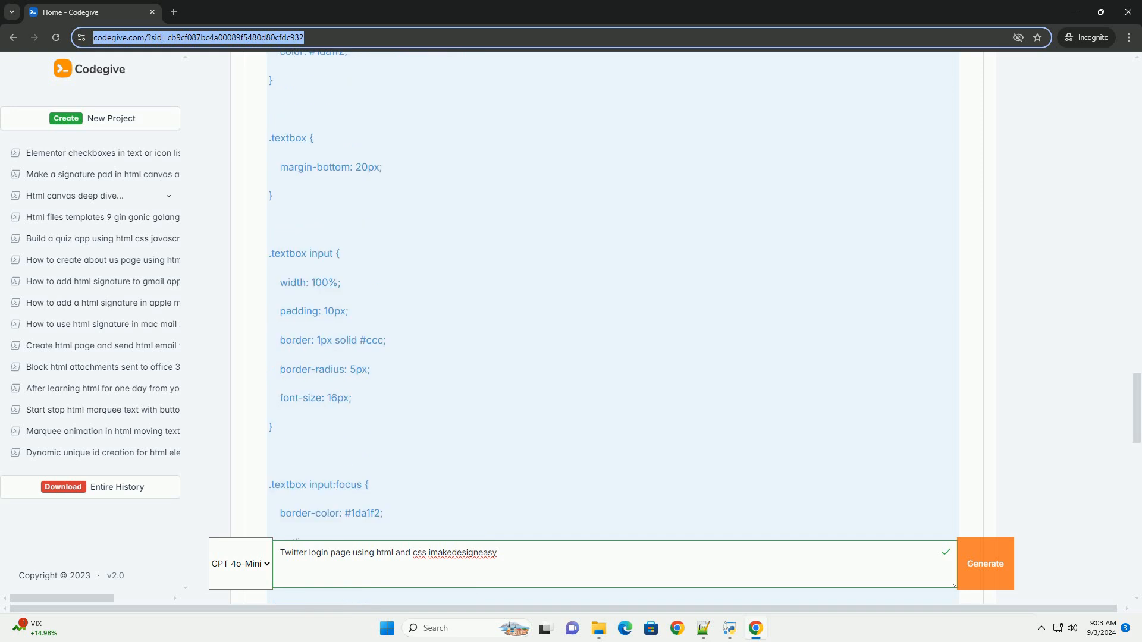
scroll(down, 3)
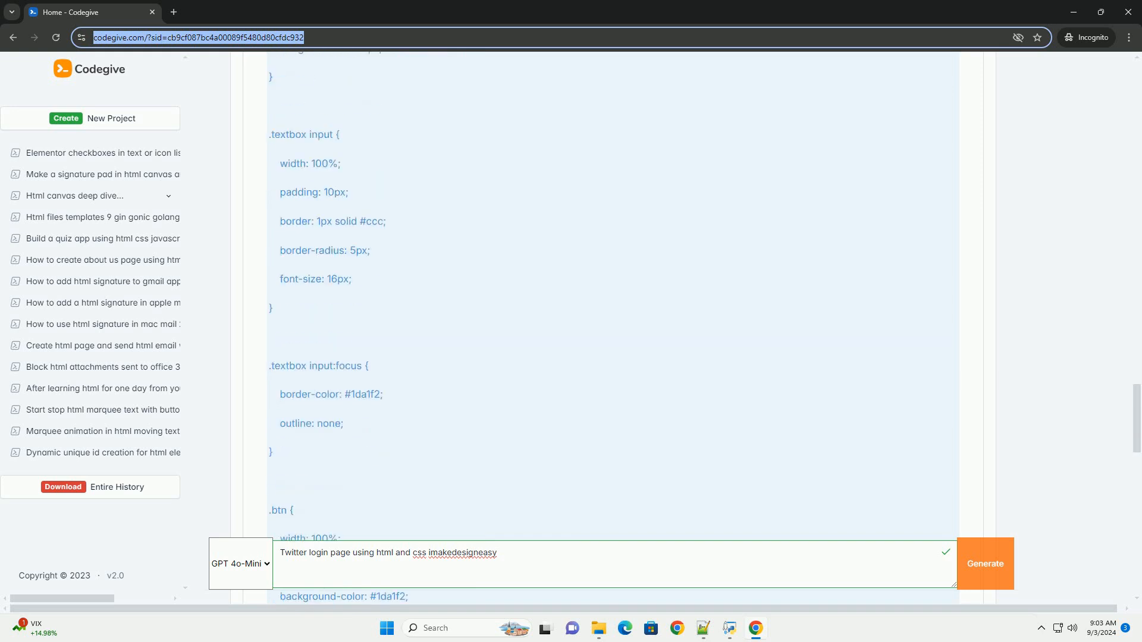
scroll(down, 3)
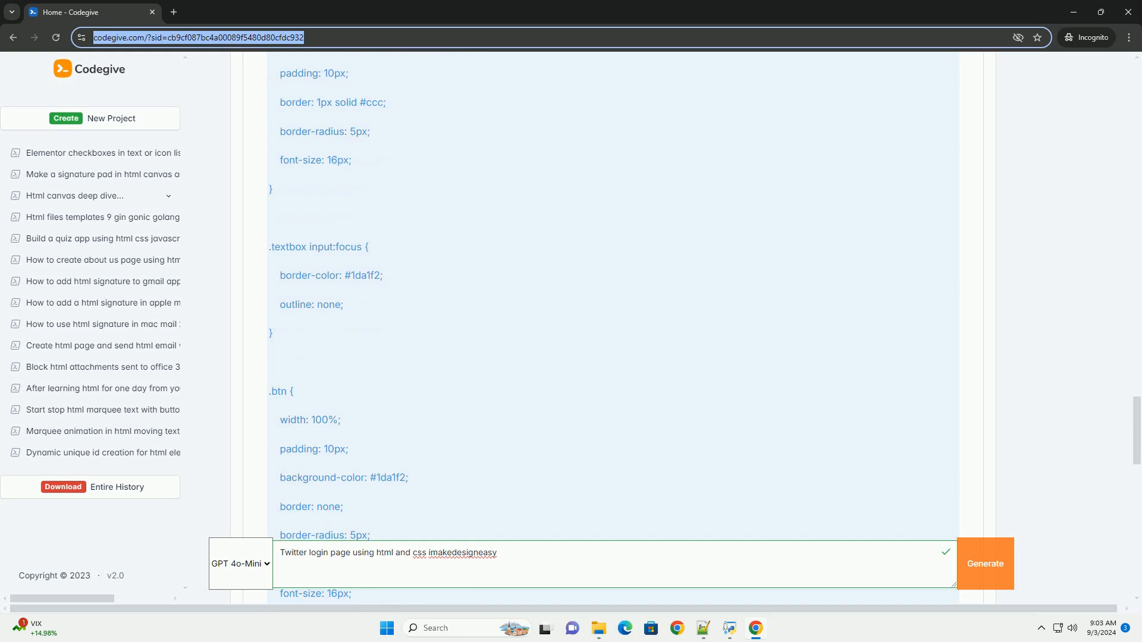
scroll(down, 3)
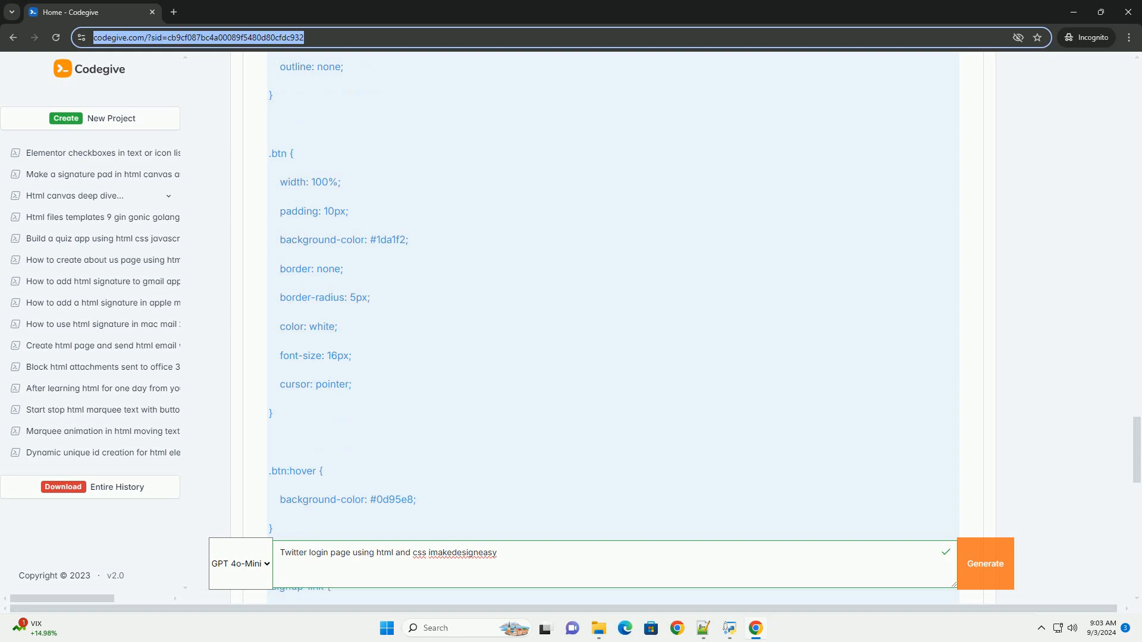
scroll(down, 3)
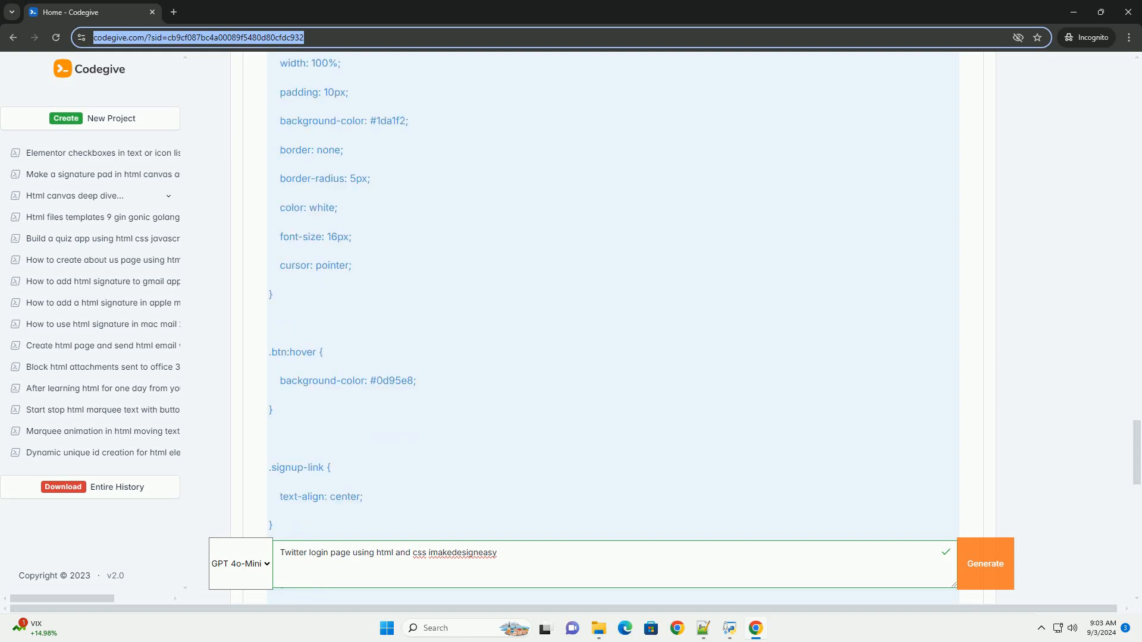
scroll(down, 3)
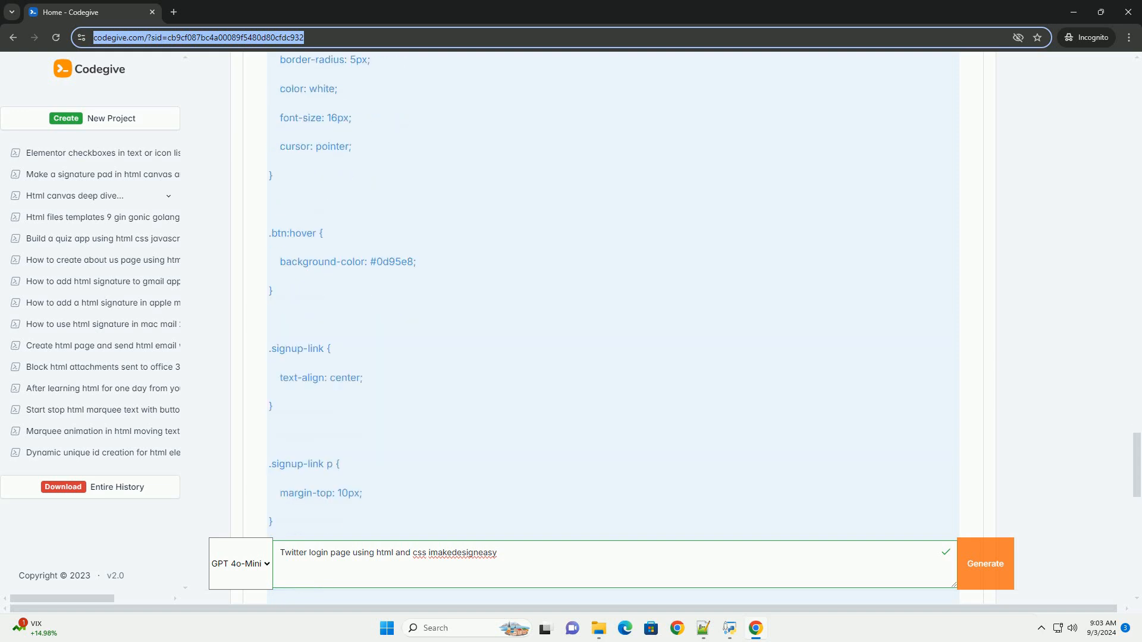
scroll(down, 3)
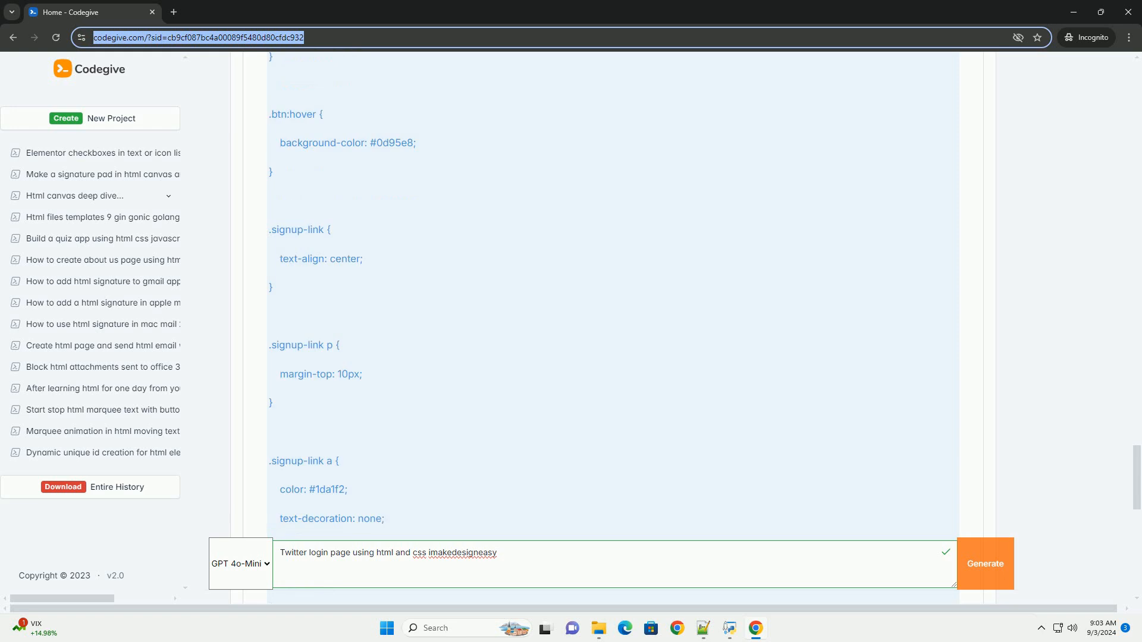